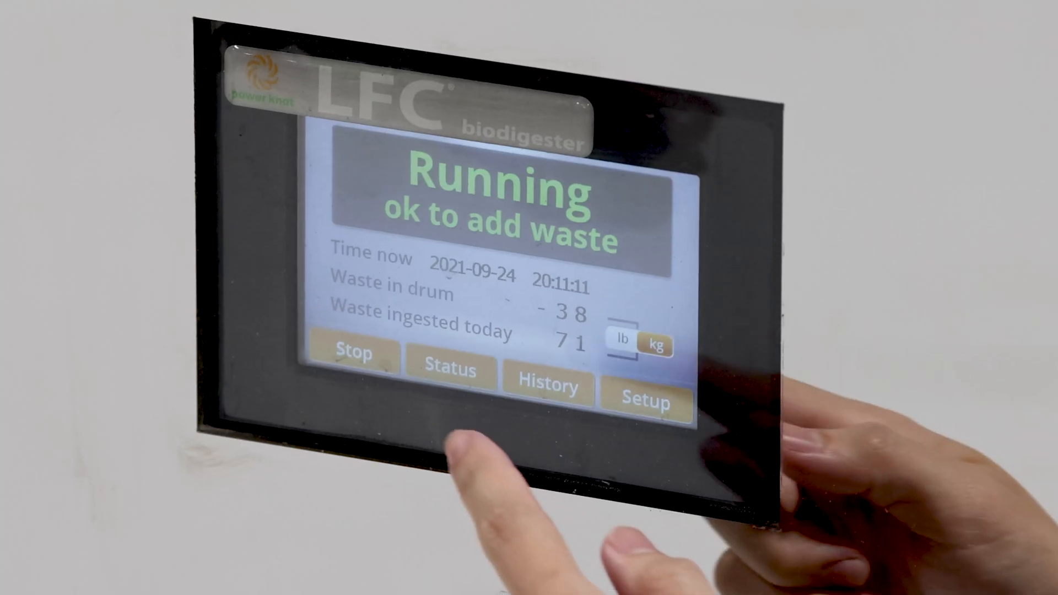
Step: View the Total Data table of waste and door openings from History, then return to the History menu
{"action": "left_click", "coordinate": [547, 386]}
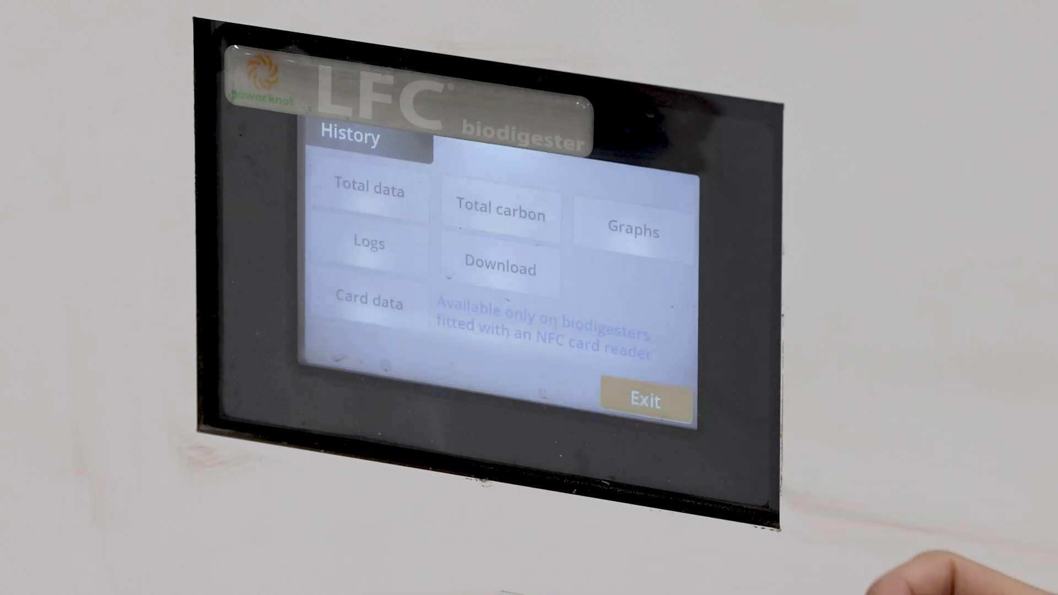
{"action": "left_click", "coordinate": [369, 192]}
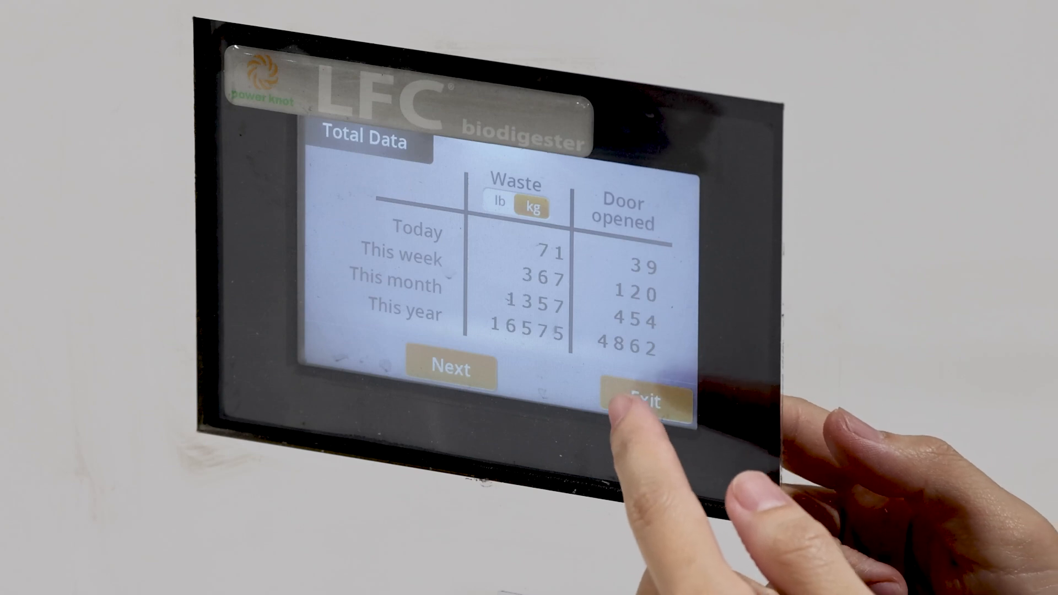
{"action": "left_click", "coordinate": [644, 399]}
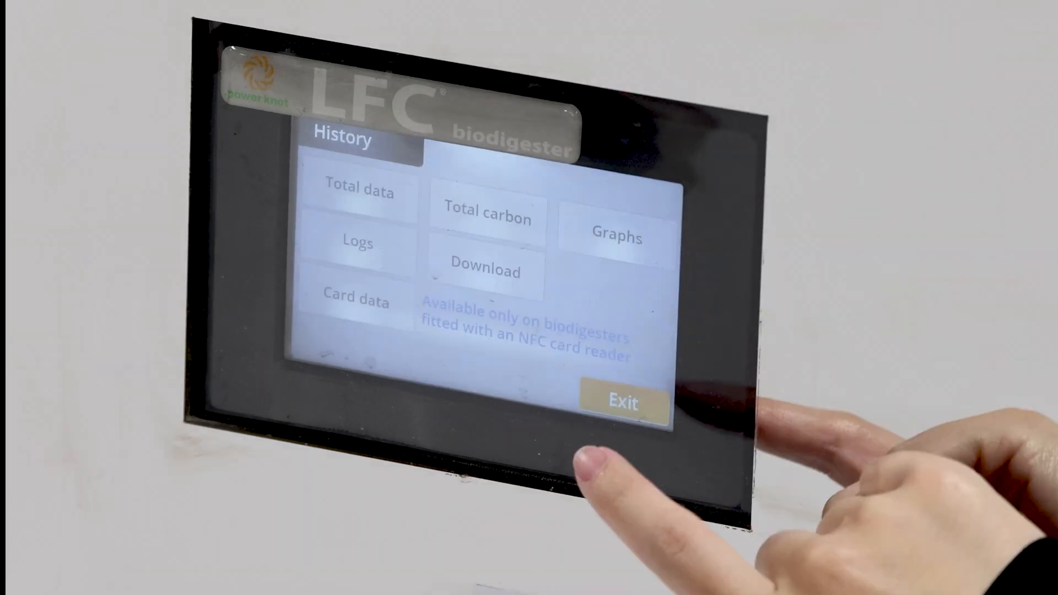
{"action": "left_click", "coordinate": [617, 235]}
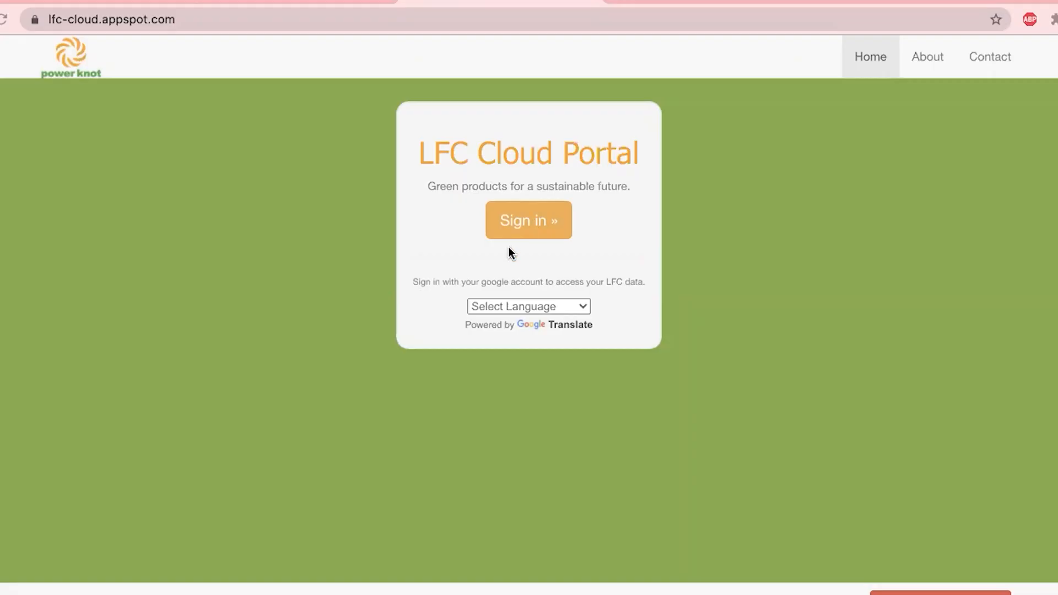
Step: Sign in and step the daily Waste ingested and Door counts graphs back to 2021-10-04
{"action": "left_click", "coordinate": [529, 219]}
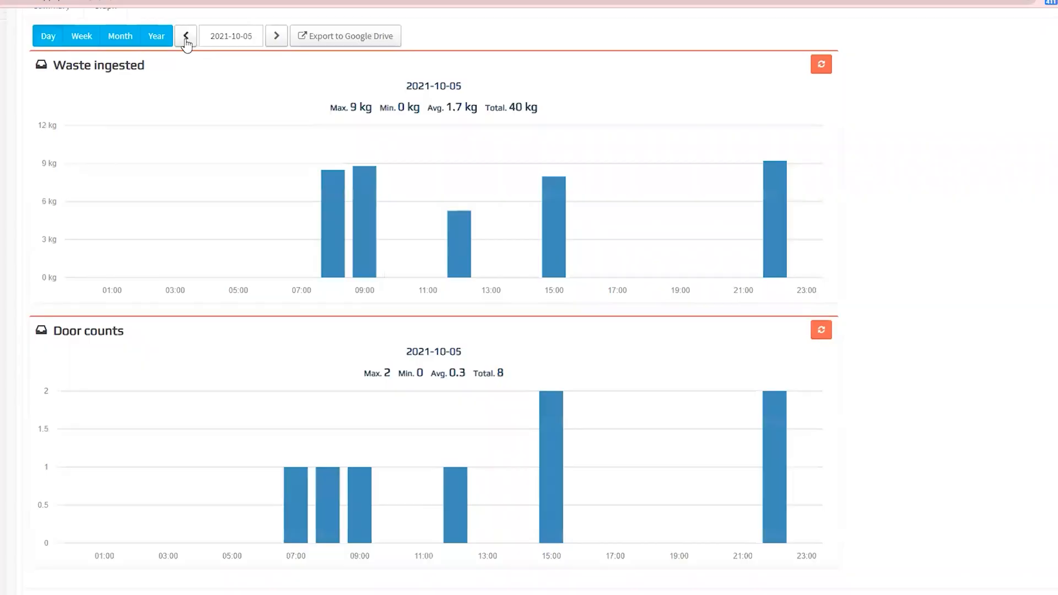
{"action": "left_click", "coordinate": [185, 35]}
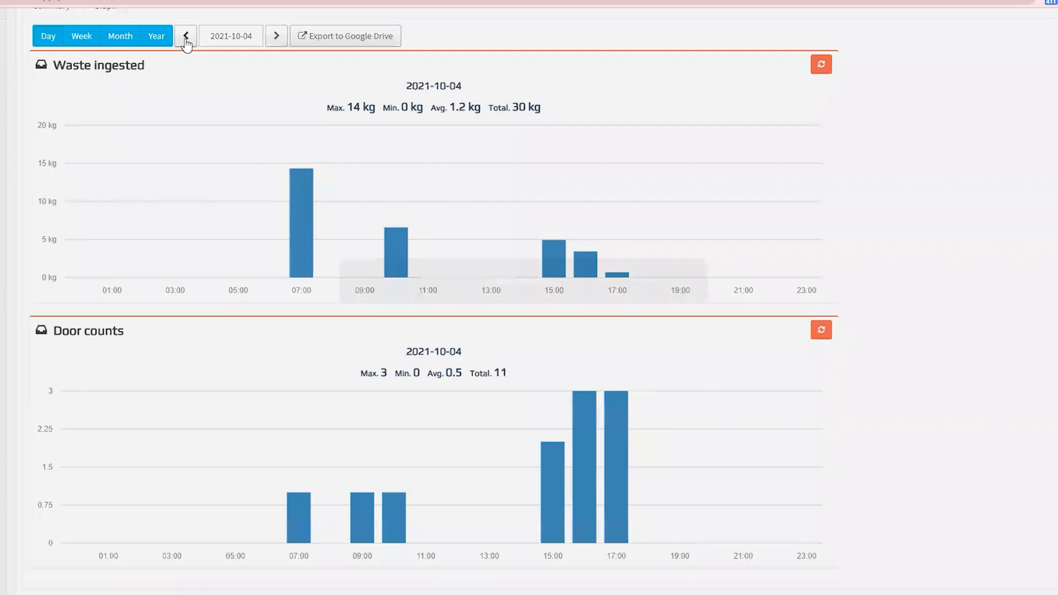